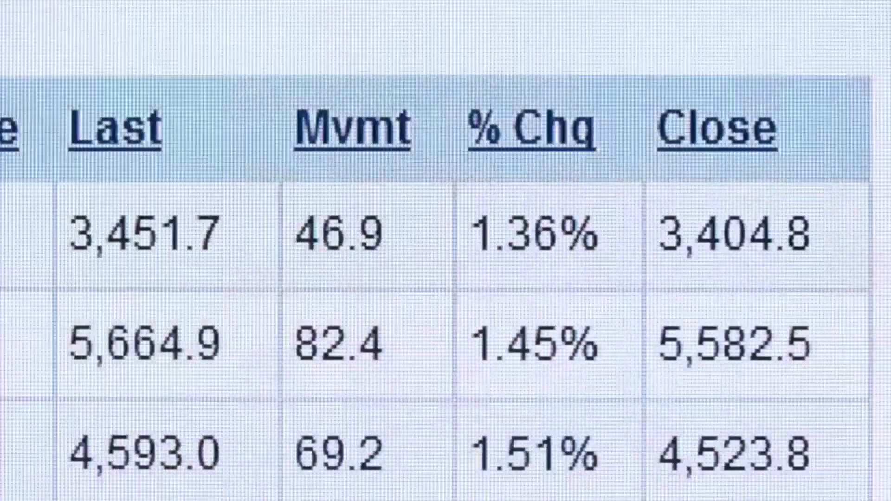
scroll(down, 3)
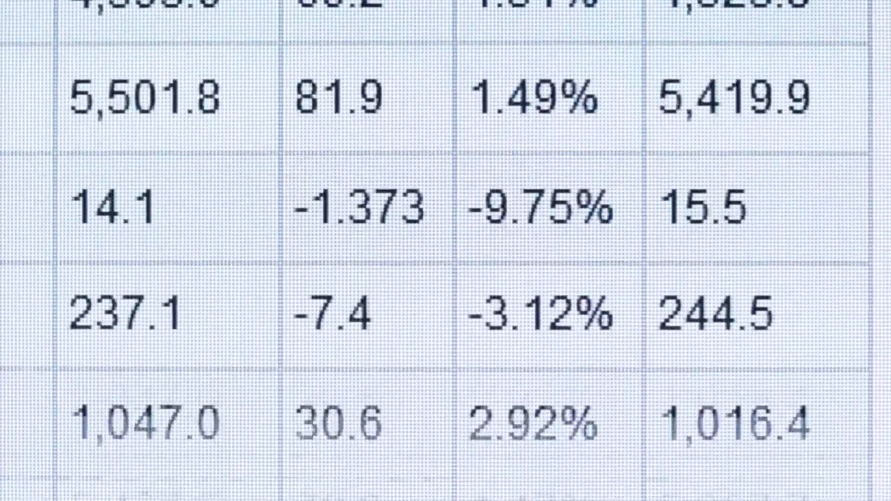